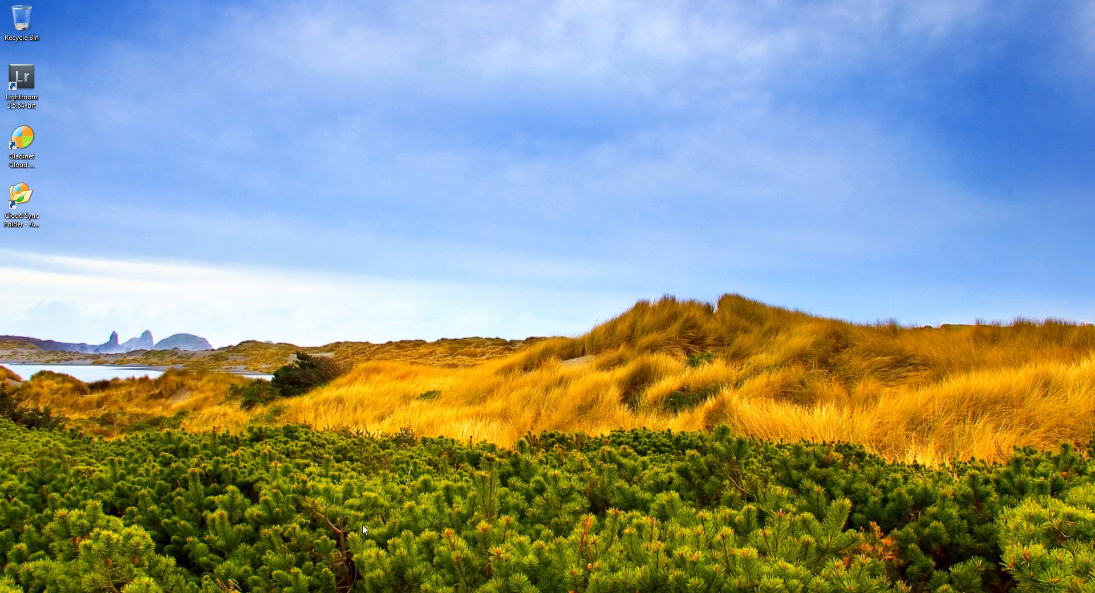
mouse_move(215, 568)
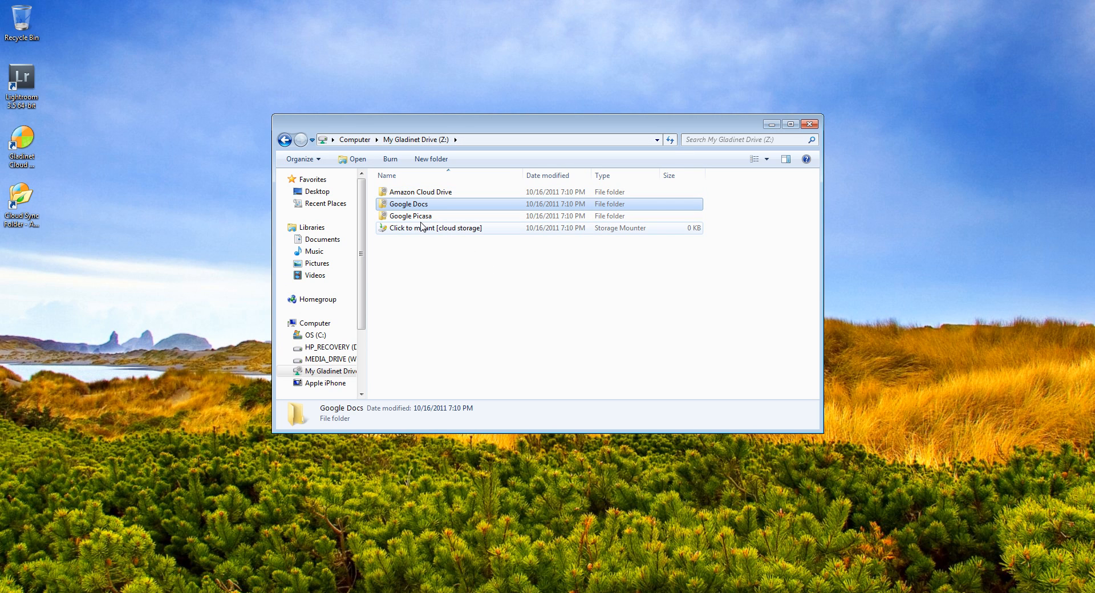
Open Google Docs on My Gladinet Drive (Z:) and scroll its 267 synced files.
double_click(422, 191)
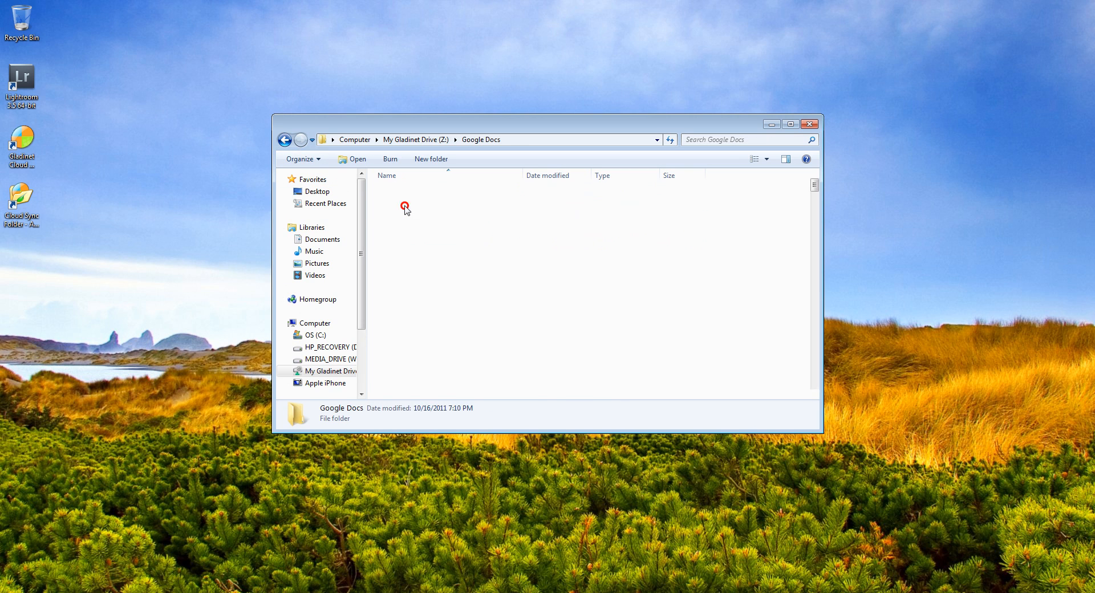
click(285, 140)
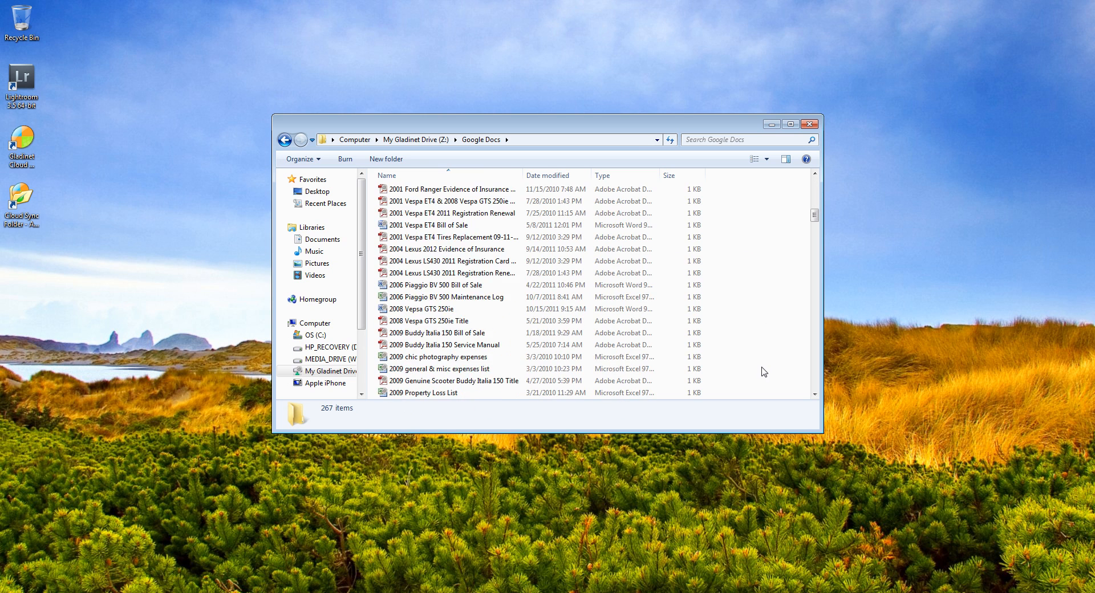
scroll(down, 3)
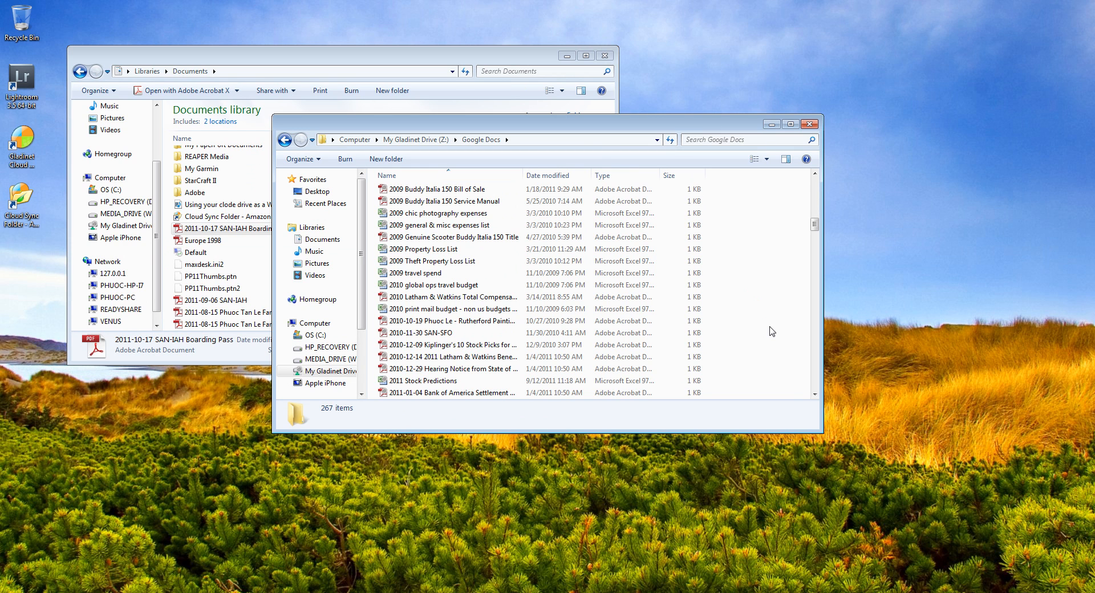
mouse_move(569, 127)
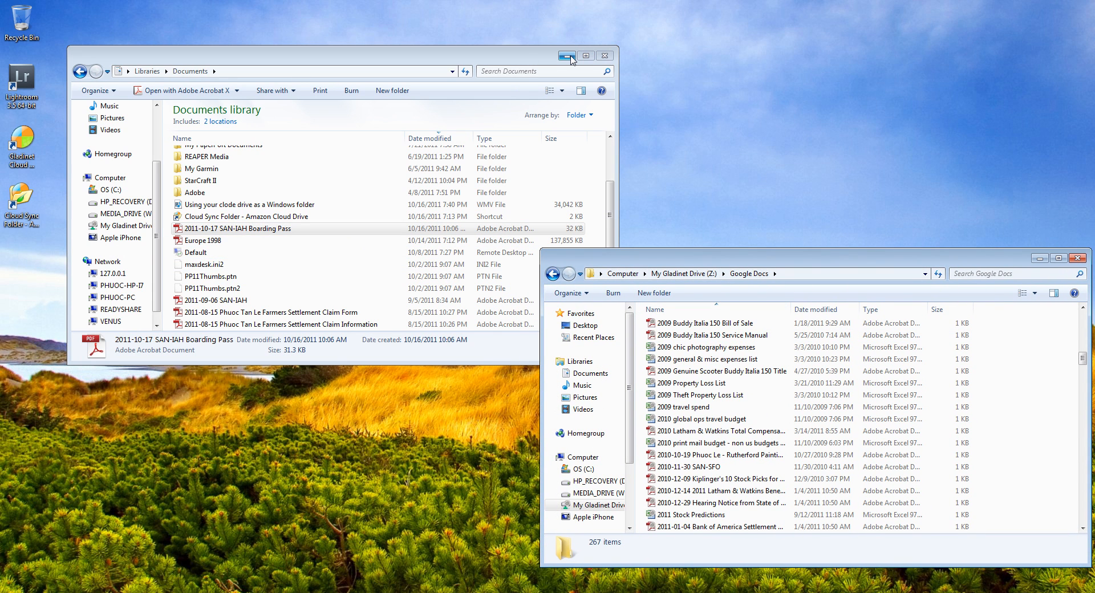
mouse_move(568, 55)
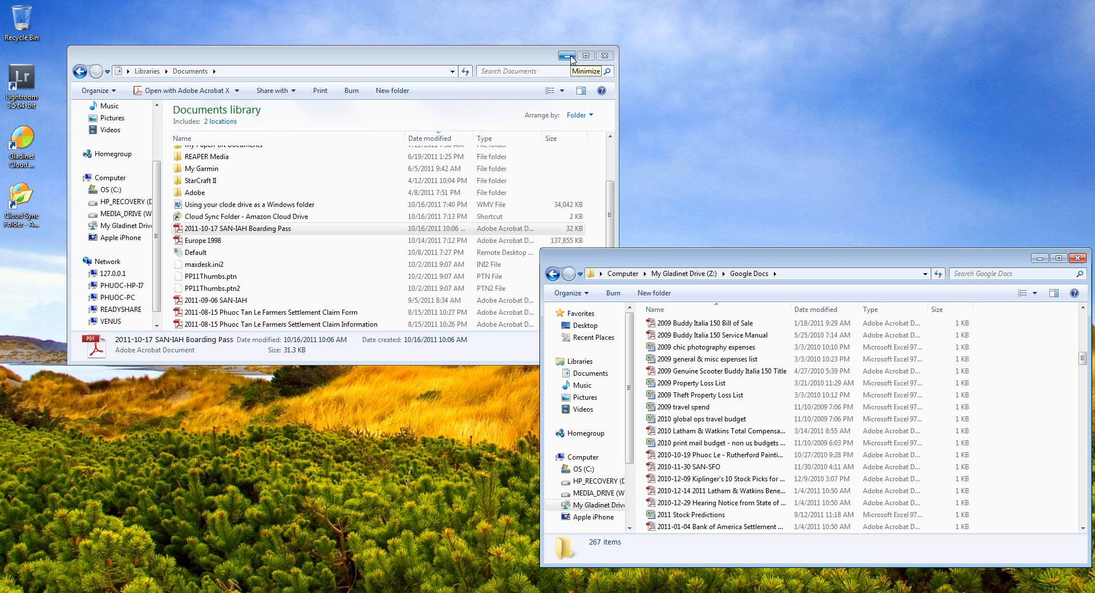
Minimize the Documents library and launch Notepad from Start search.
click(568, 56)
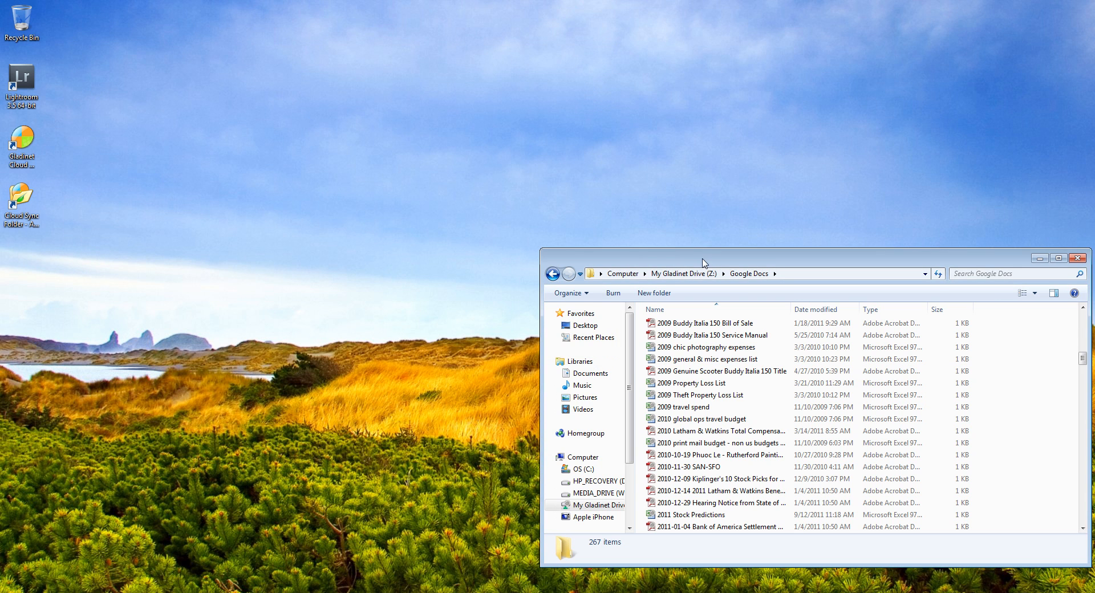
click(5, 591)
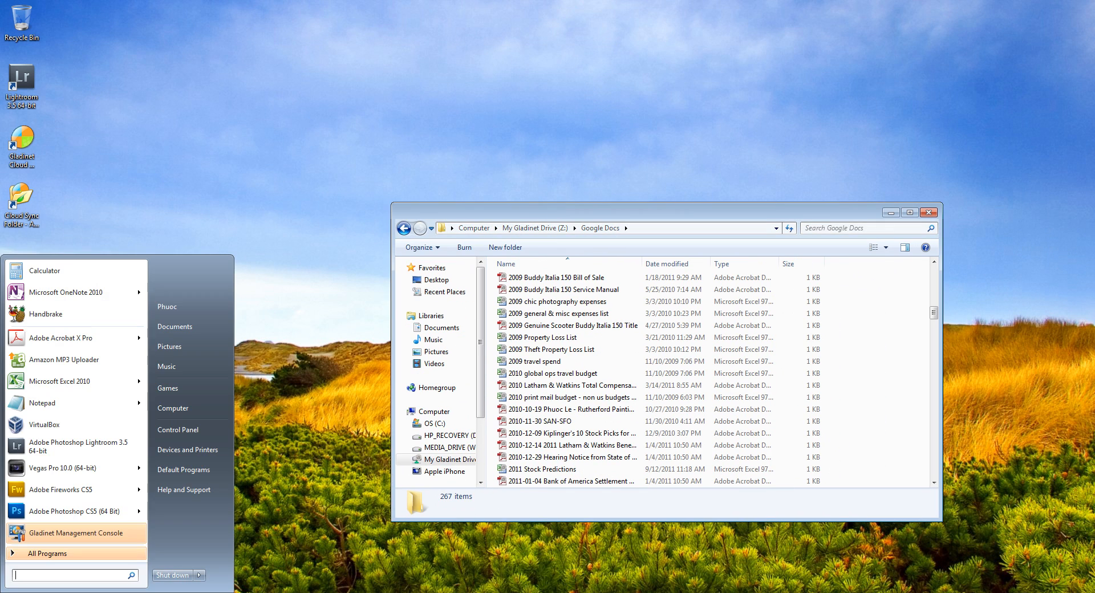
text(notepa)
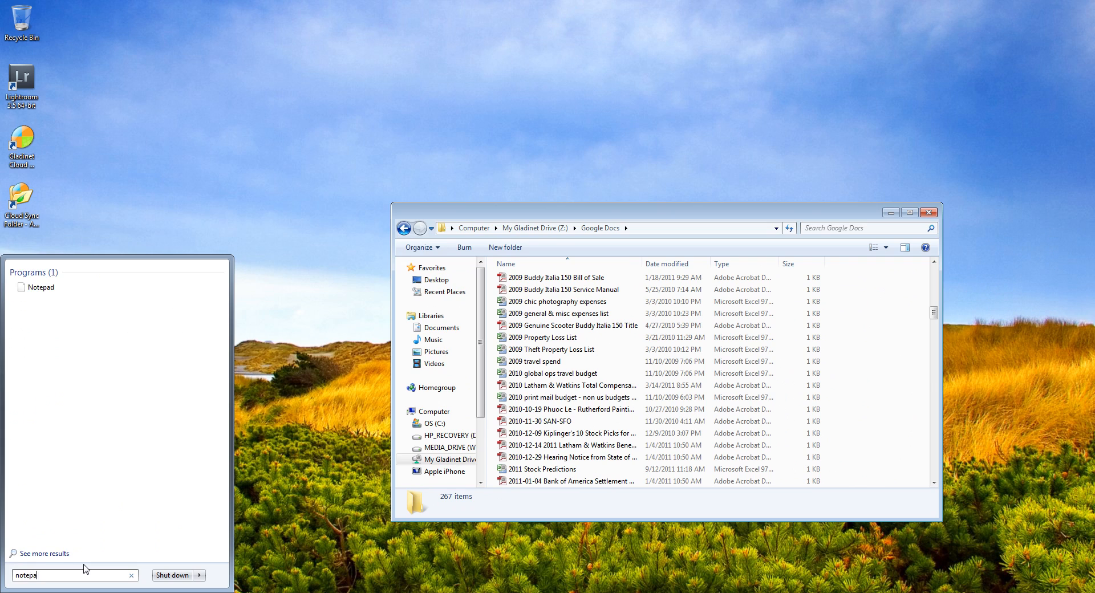
click(39, 287)
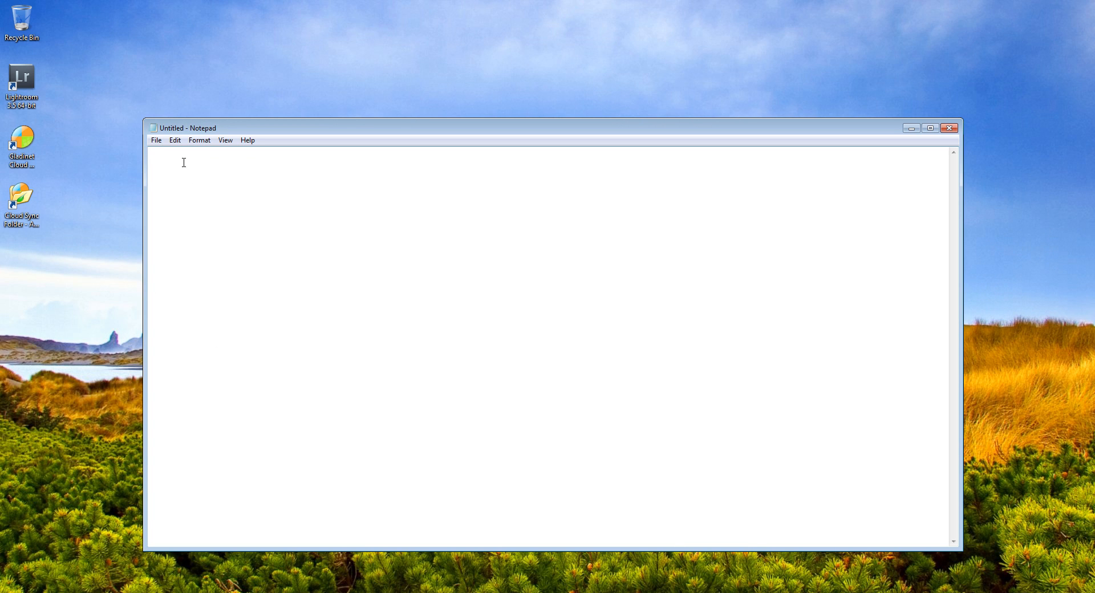
Save a text file named 'test' into Z:\Google Docs.
text(make a)
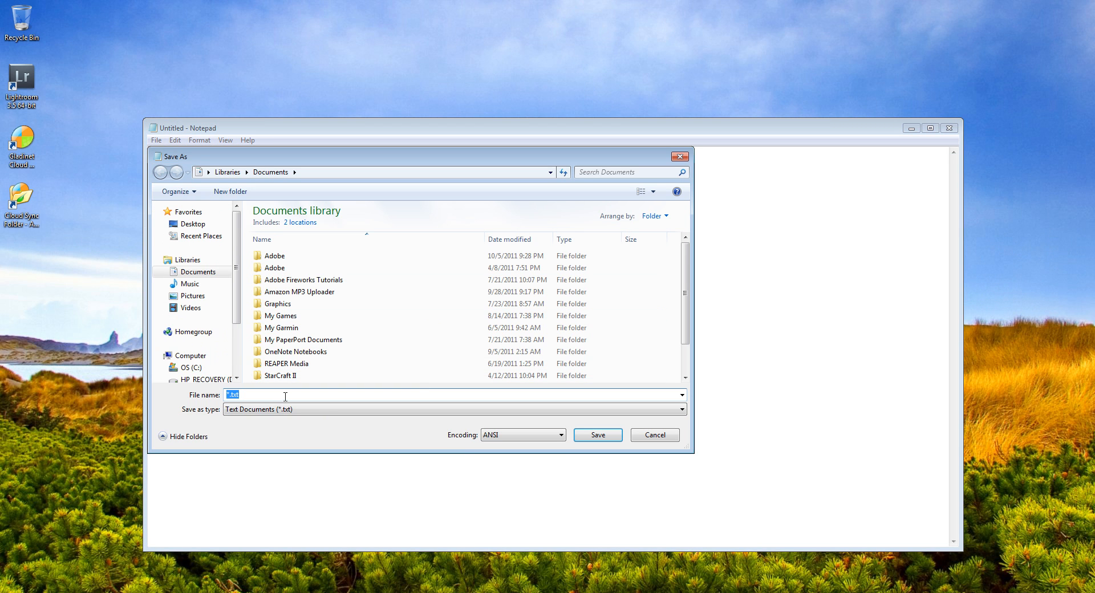
scroll(down, 3)
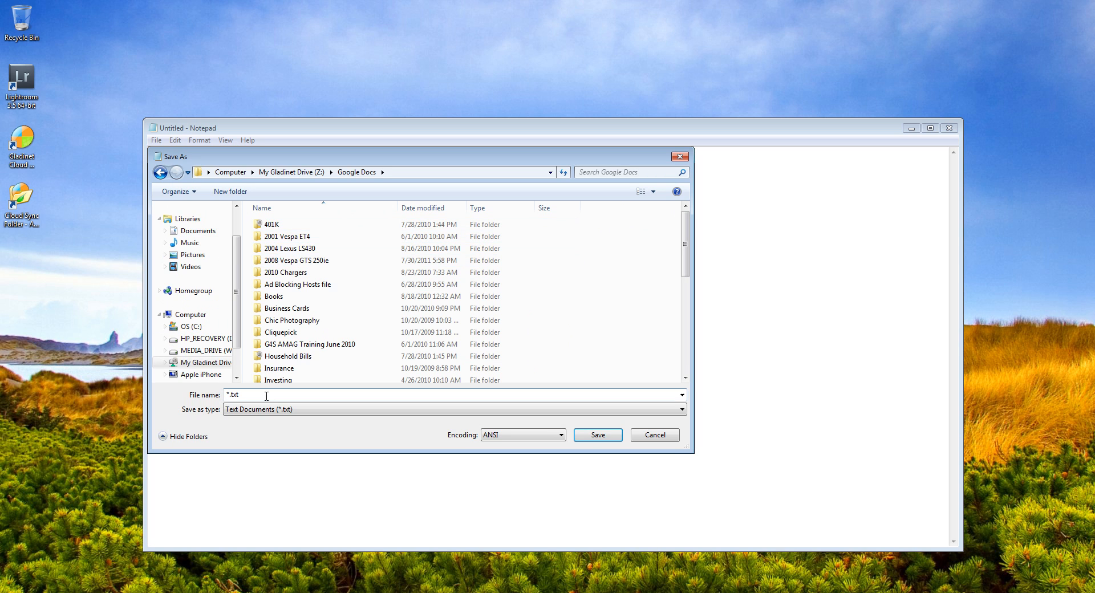
text(test.)
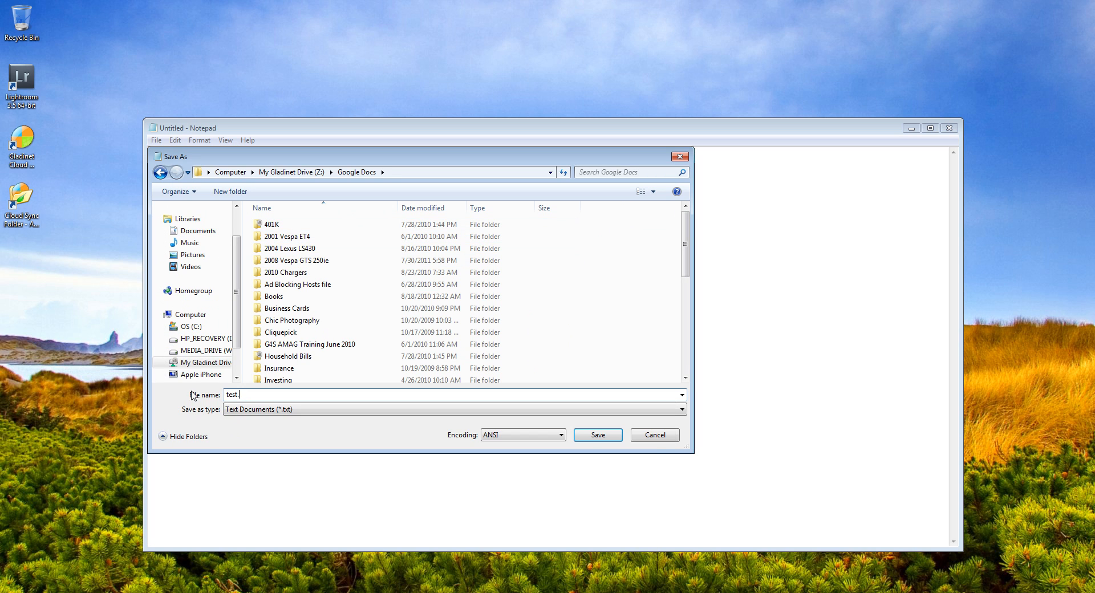
click(598, 434)
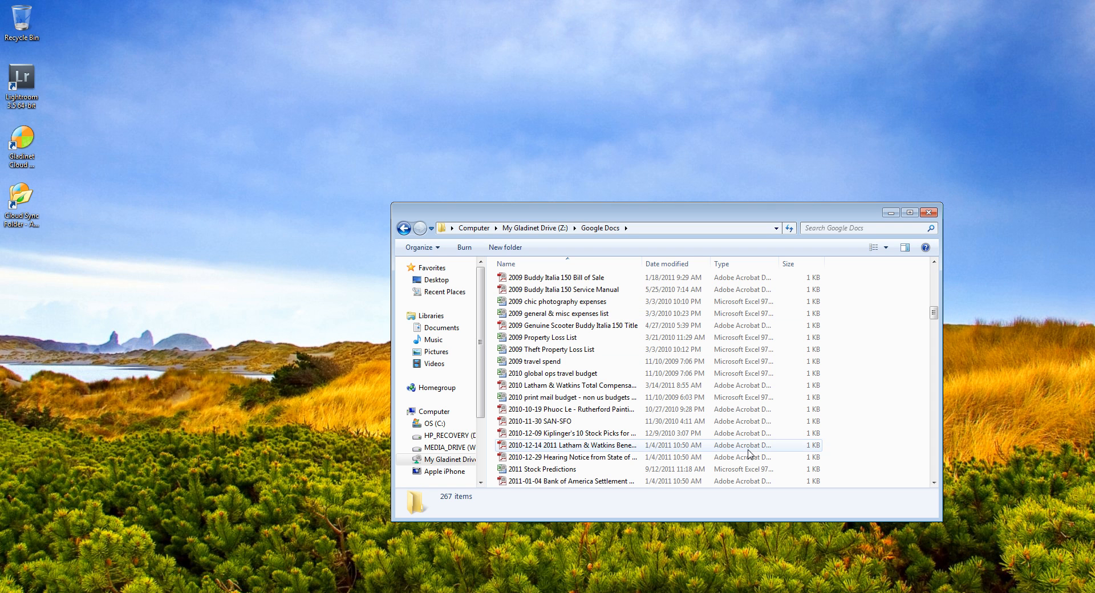
mouse_move(916, 433)
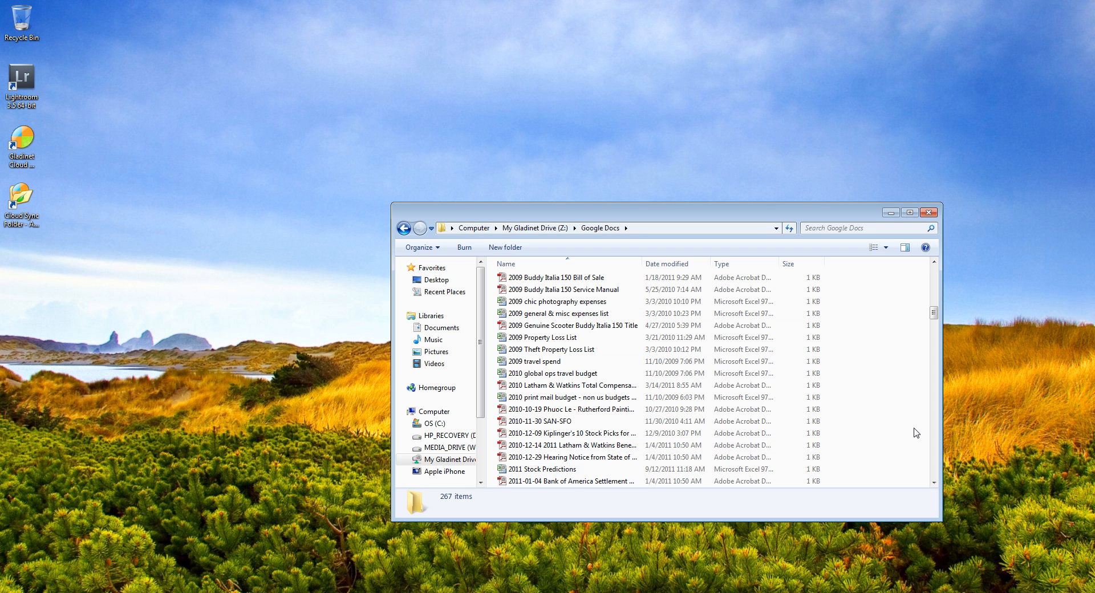
Find the 'test' TXT file in Z:\Google Docs and open it.
scroll(down, 3)
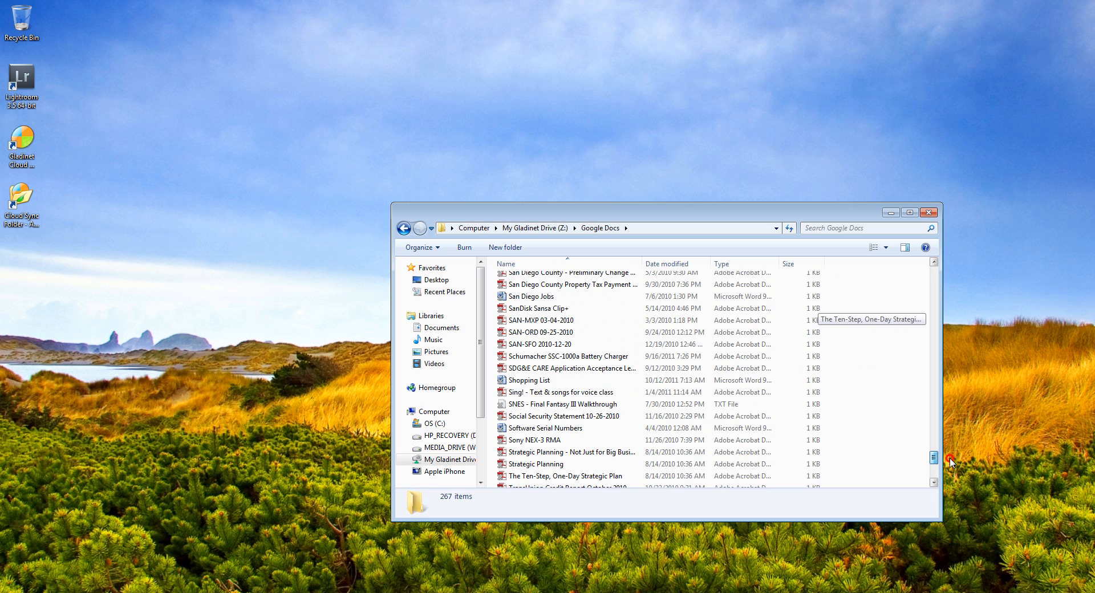
scroll(down, 3)
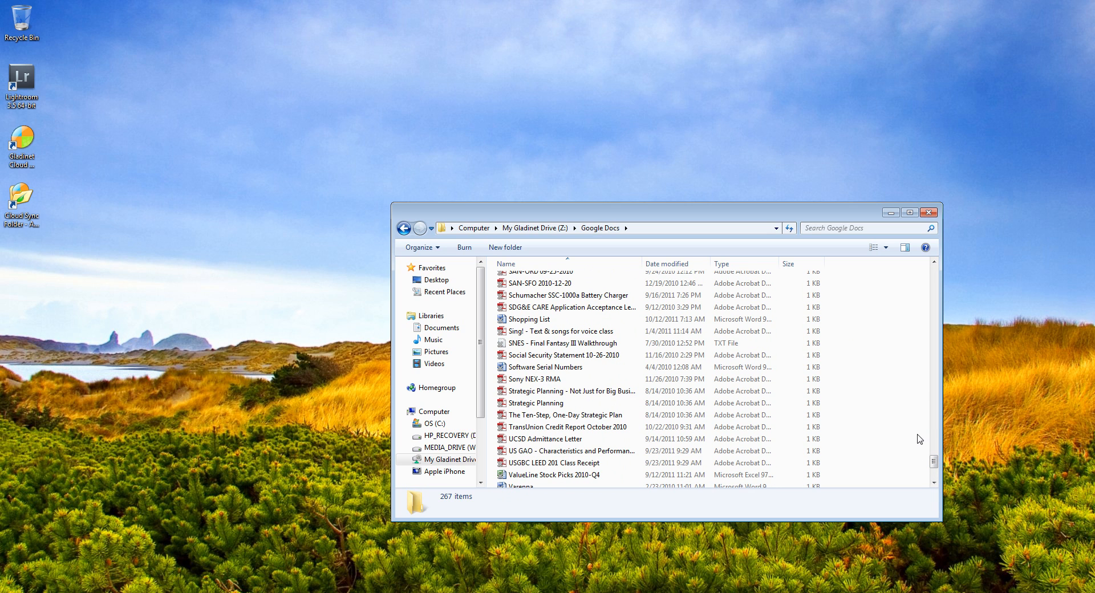
right_click(919, 439)
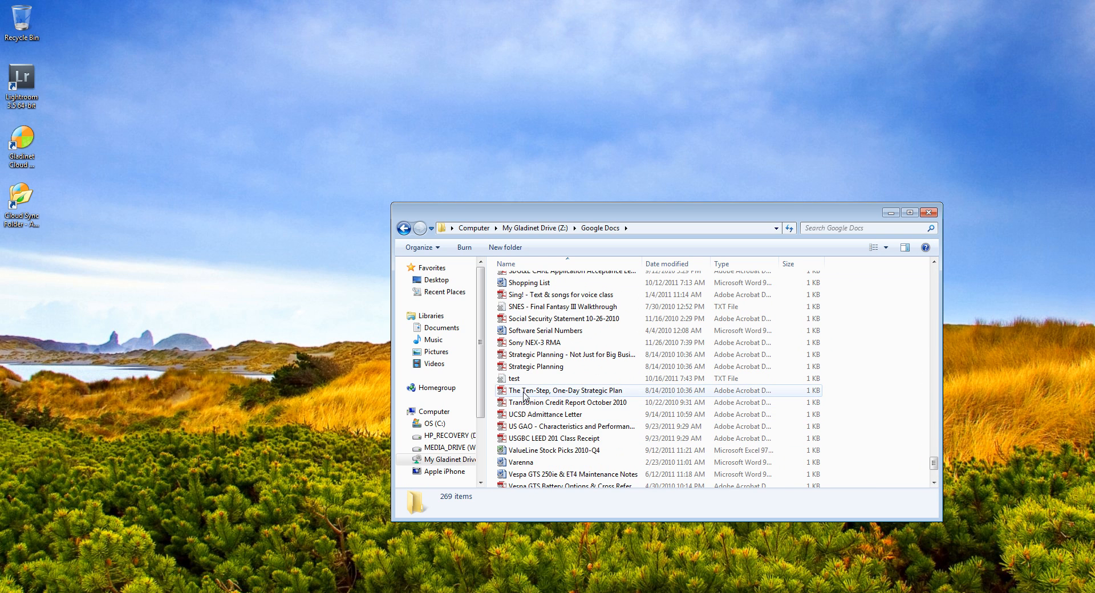
click(513, 378)
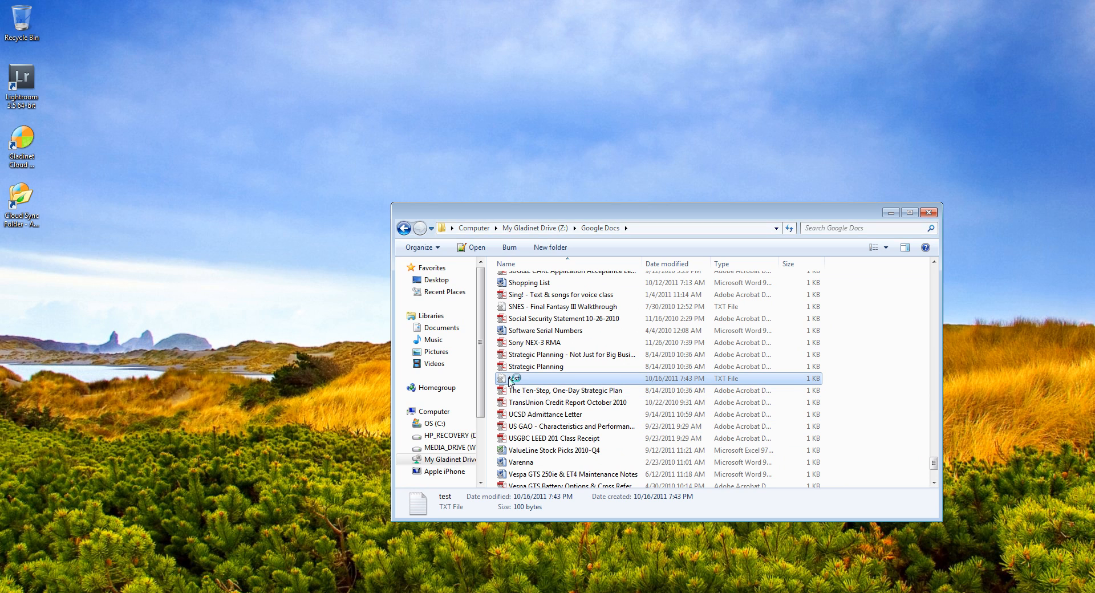
double_click(515, 378)
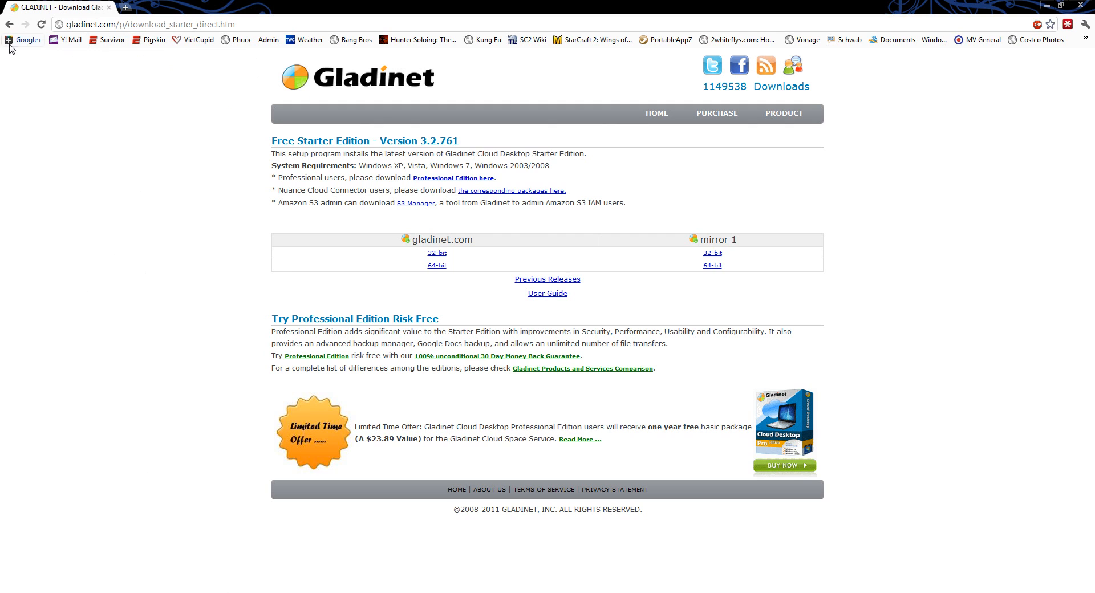
Go from the Gladinet home page to the Cloud Desktop Starter Edition download page.
click(9, 24)
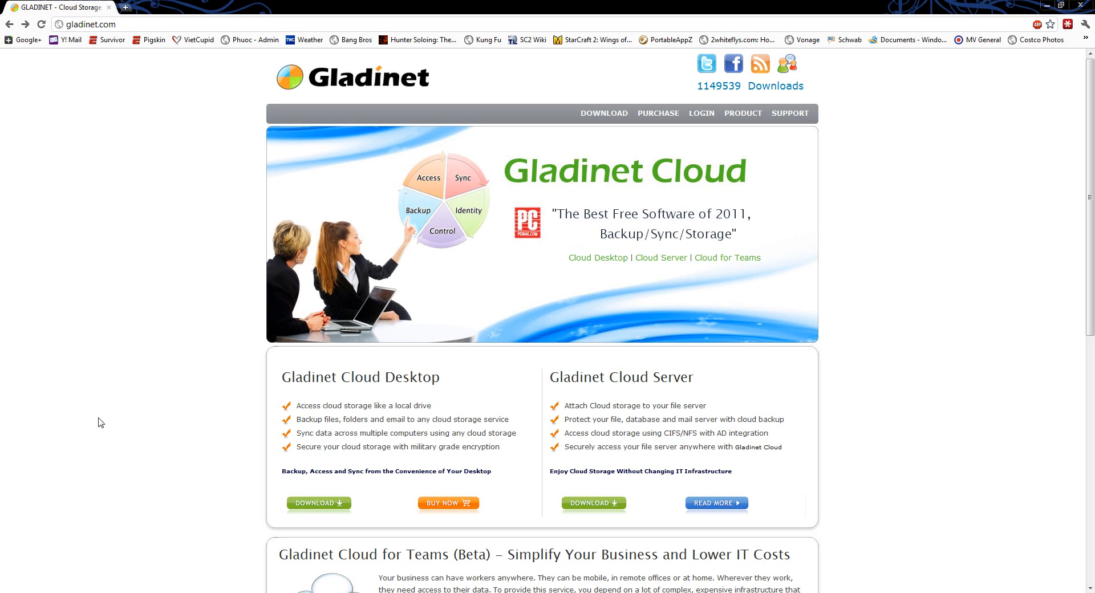
mouse_move(159, 155)
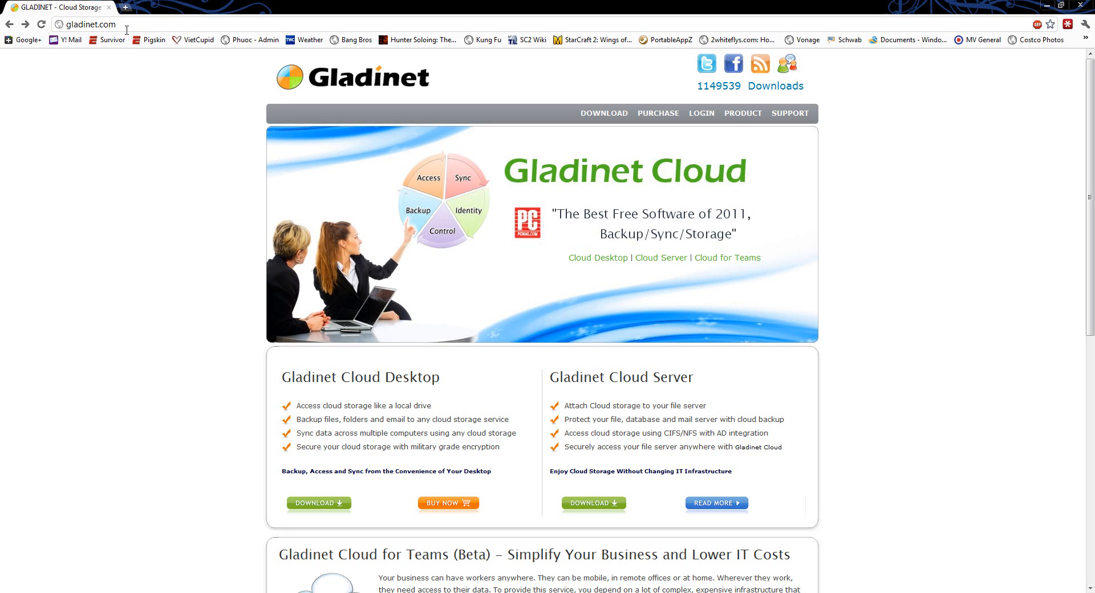
mouse_move(320, 375)
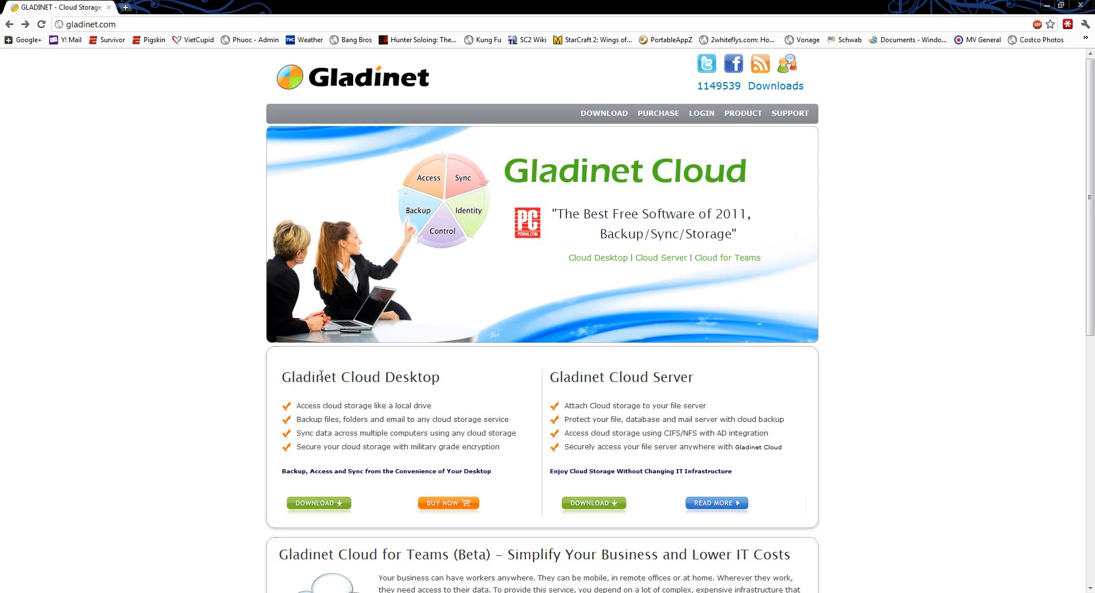
click(318, 503)
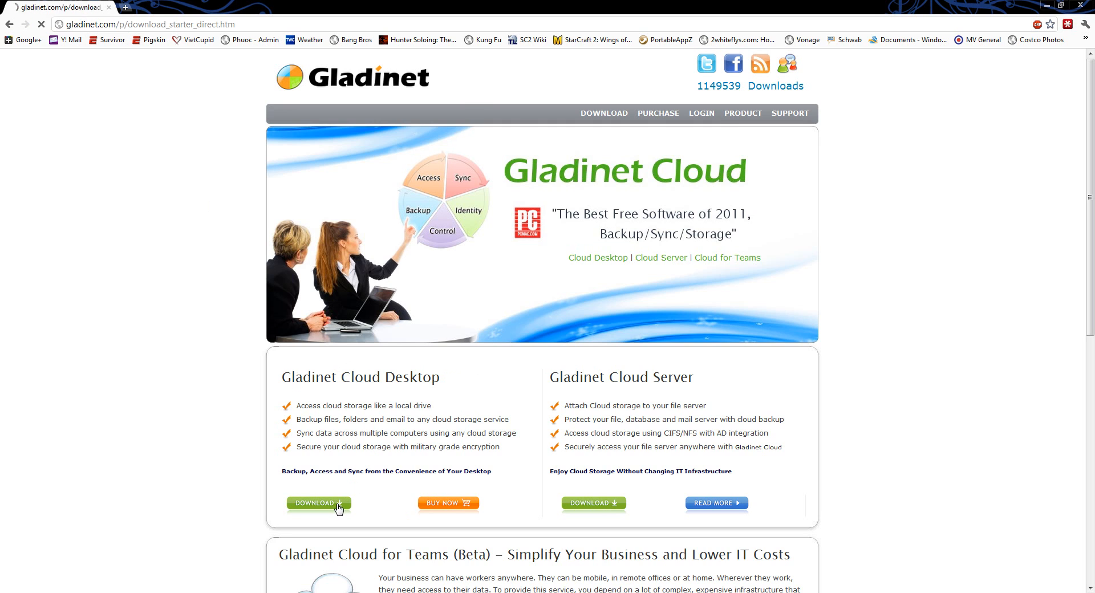
click(318, 503)
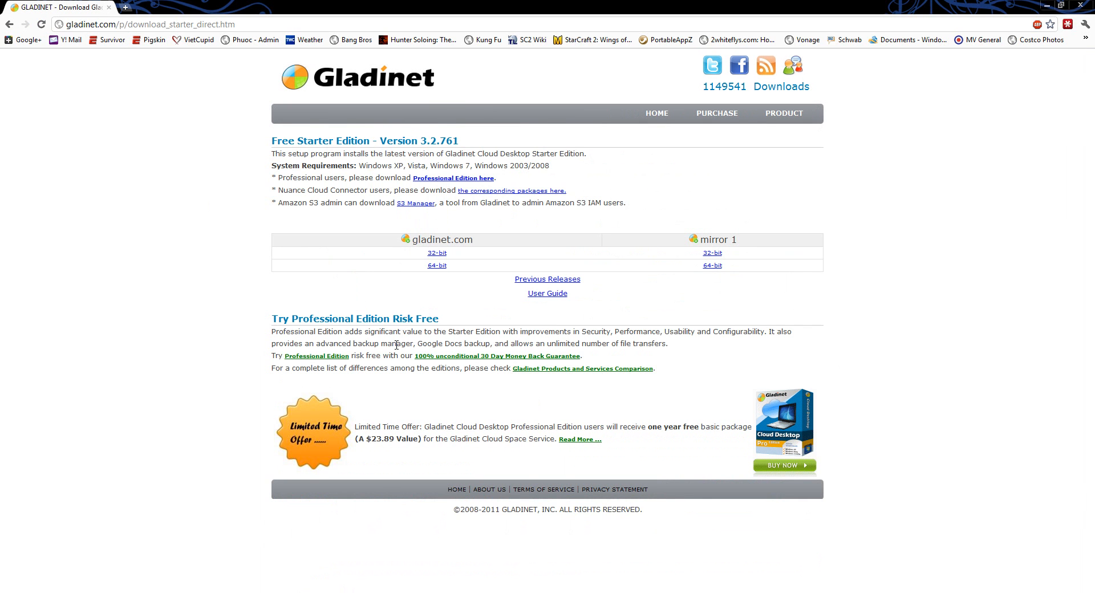
mouse_move(351, 448)
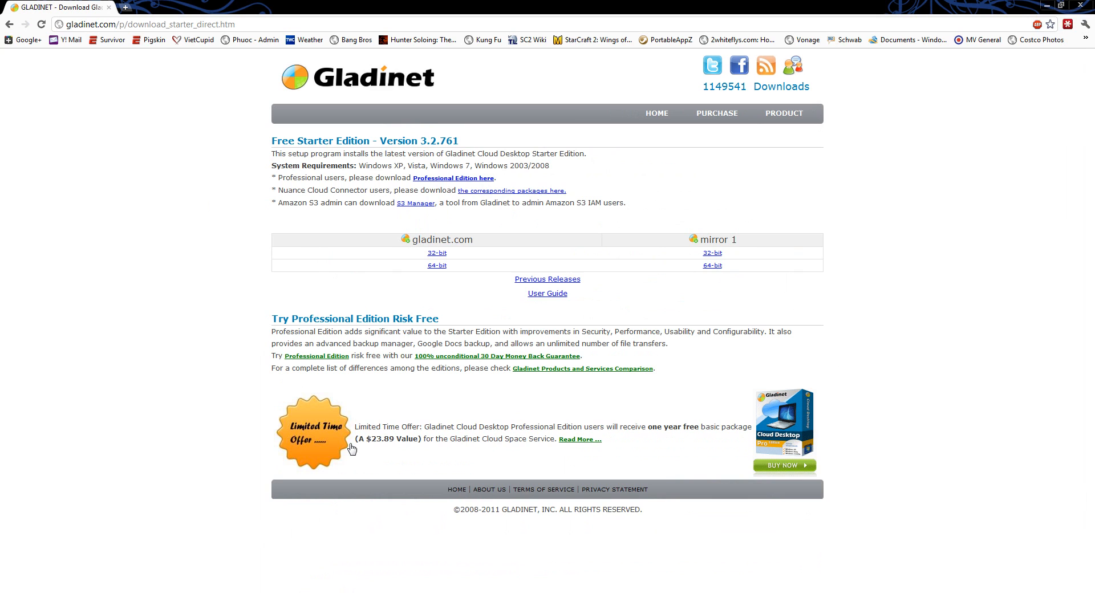
mouse_move(345, 177)
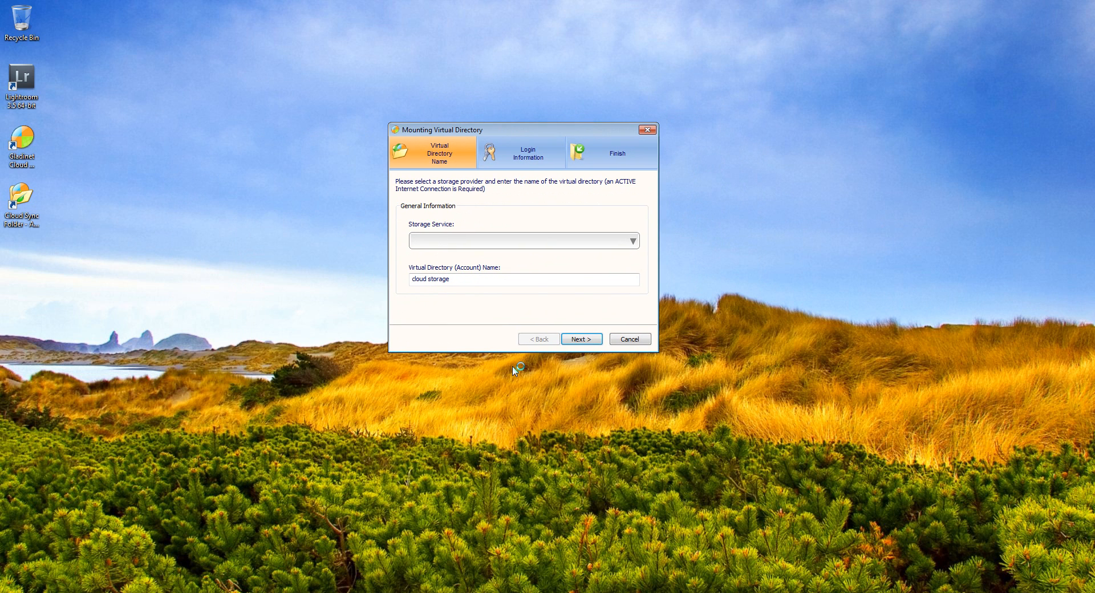
mouse_move(513, 370)
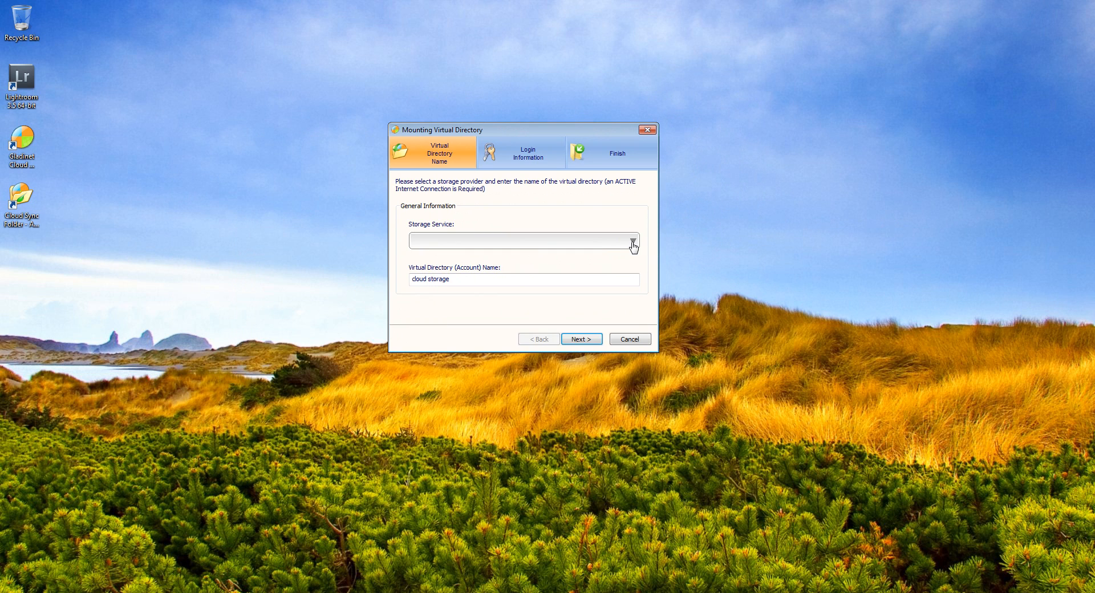
Choose Amazon Cloud Drive as storage service and select the directory name 'Amazon Cloud Drive 1'.
click(631, 240)
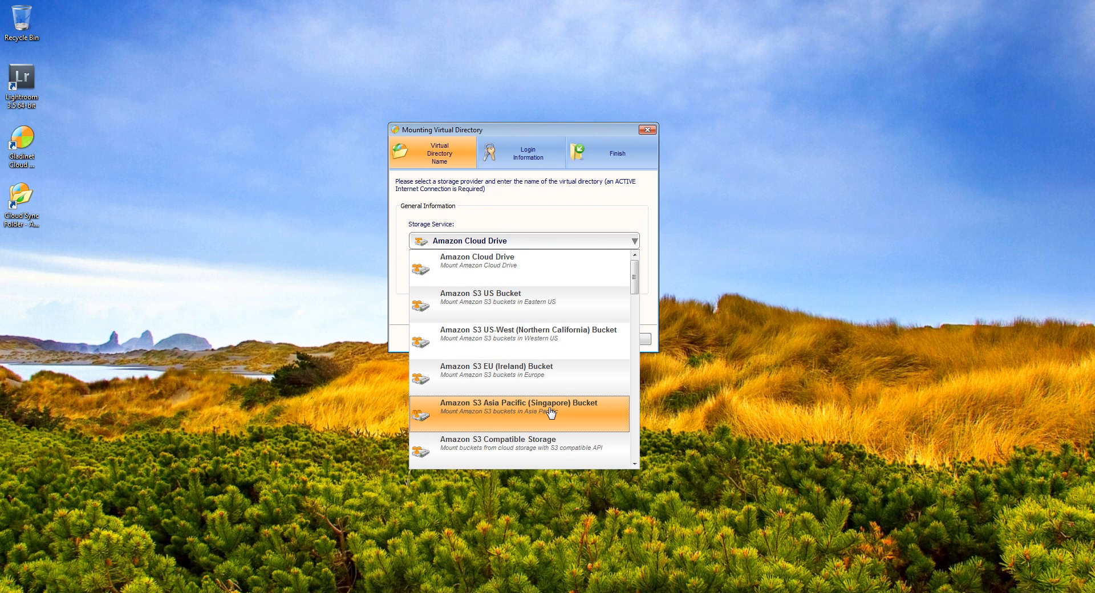
mouse_move(491, 267)
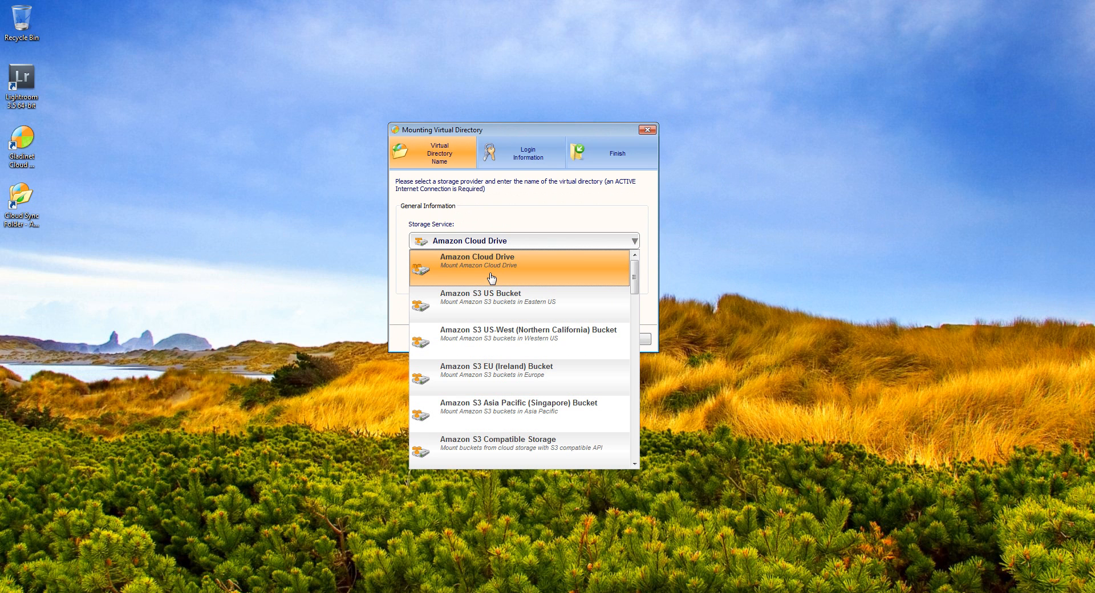
click(477, 261)
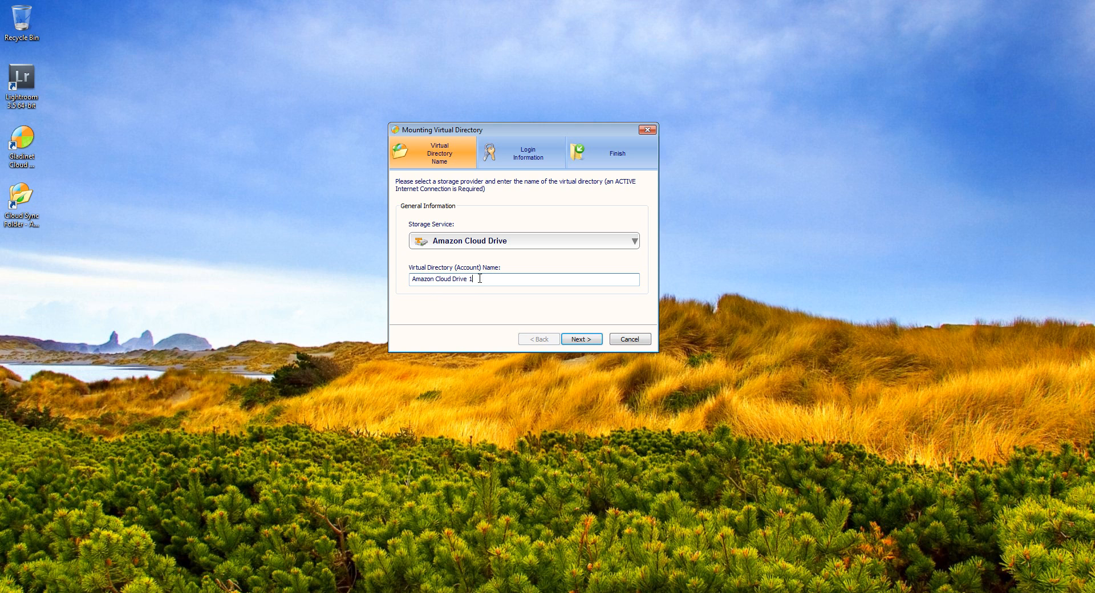
triple_click(464, 279)
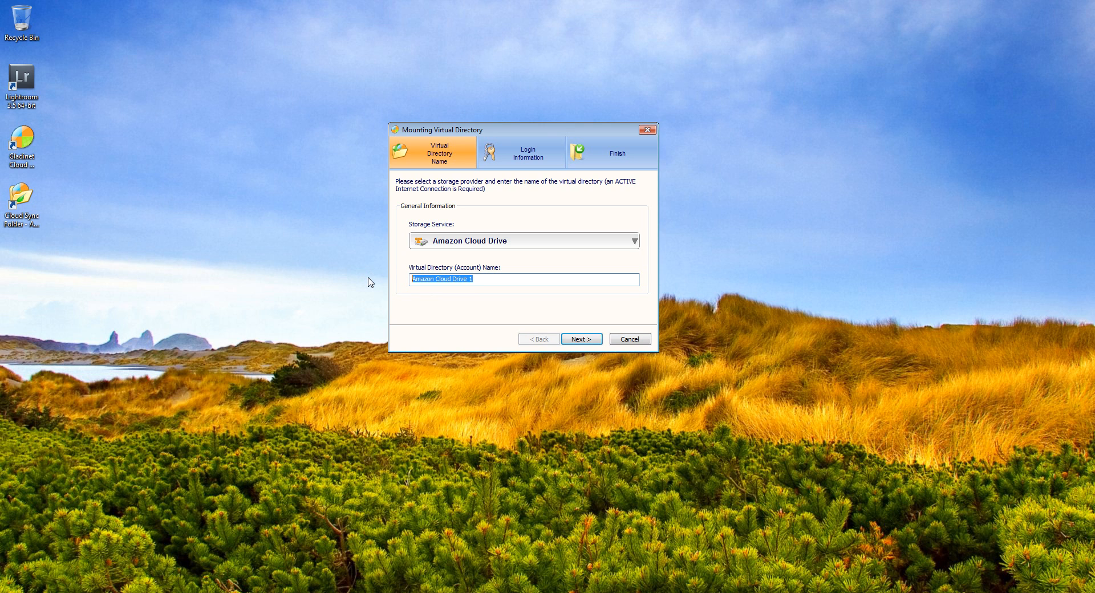
click(581, 338)
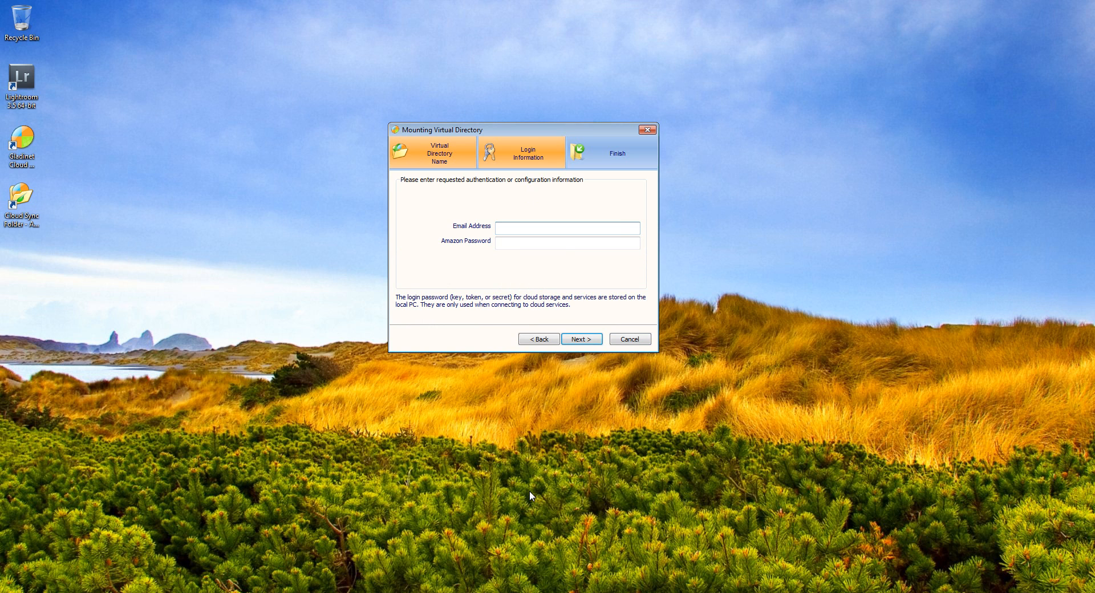
Click into the Email Address field on the Login Information step.
click(566, 227)
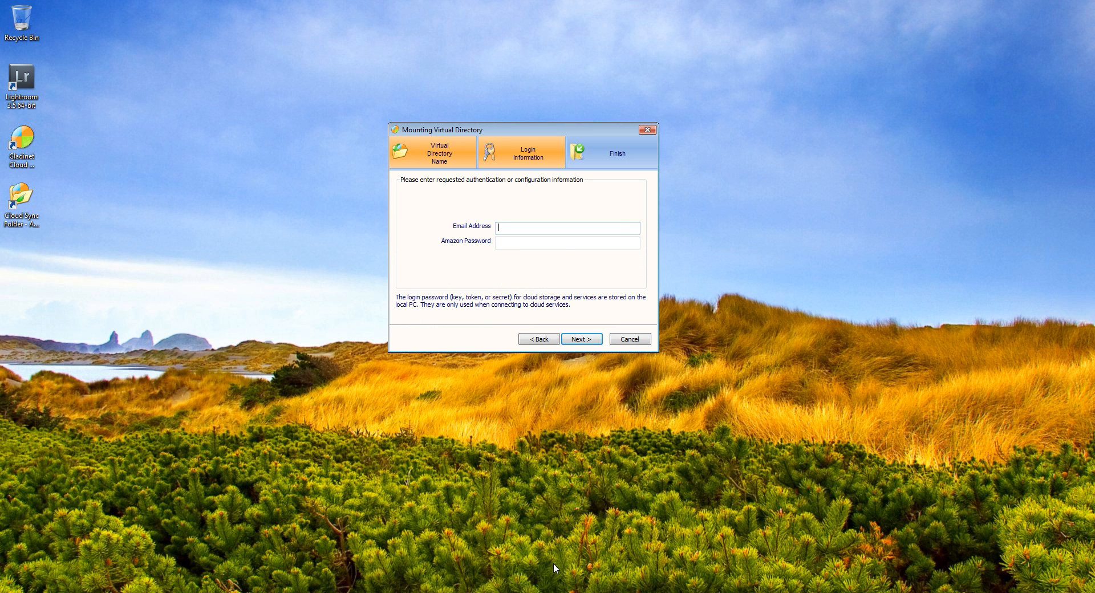
mouse_move(575, 592)
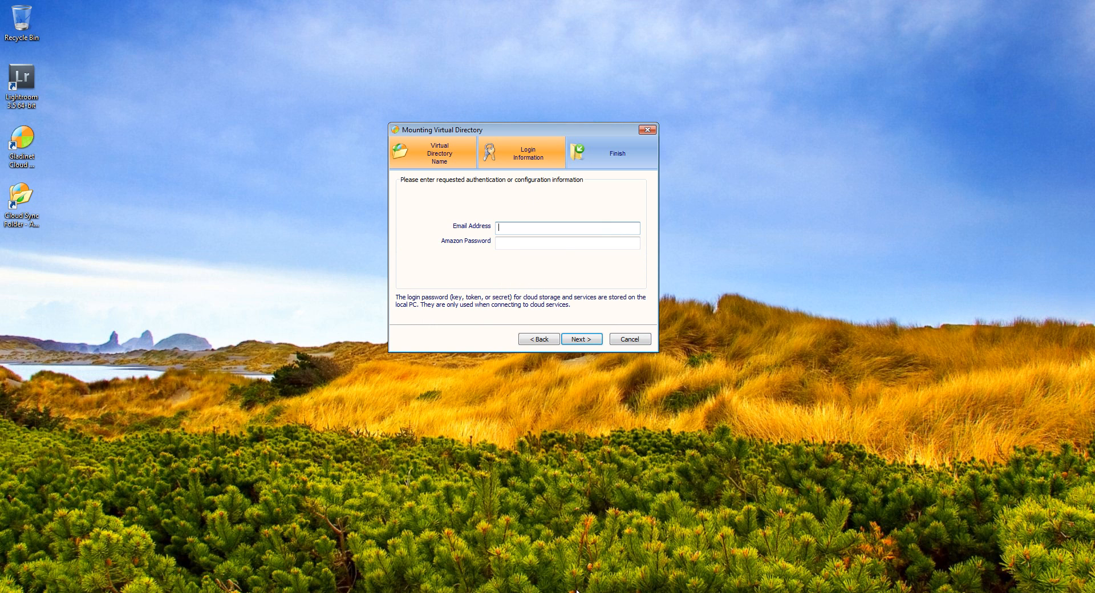